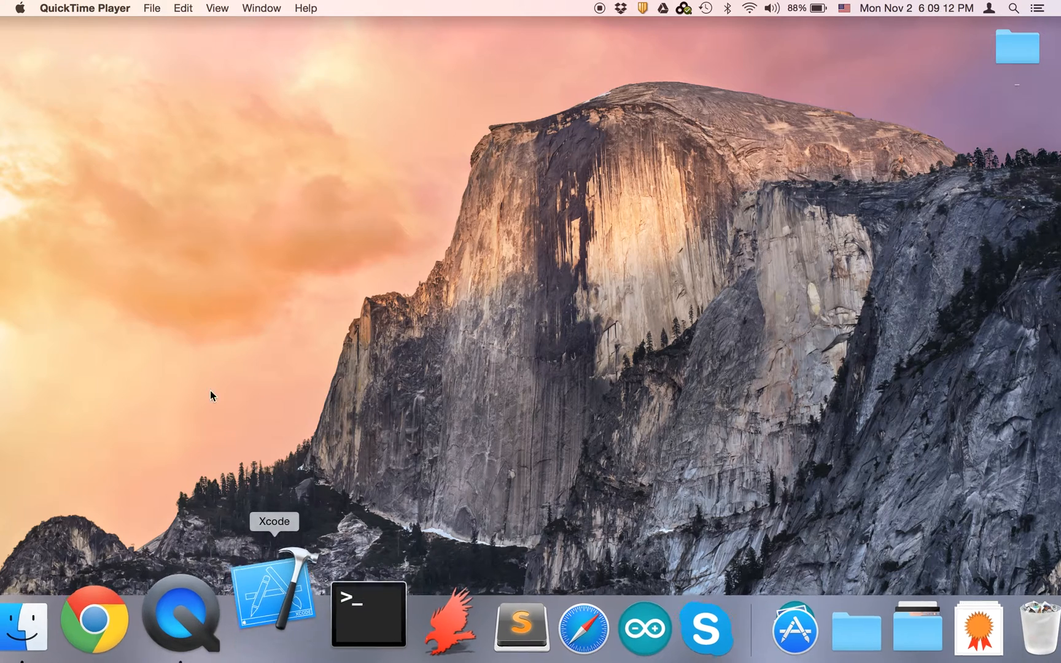
Step: Launch Xcode from the Dock to show the Welcome to Xcode window
left_click(273, 613)
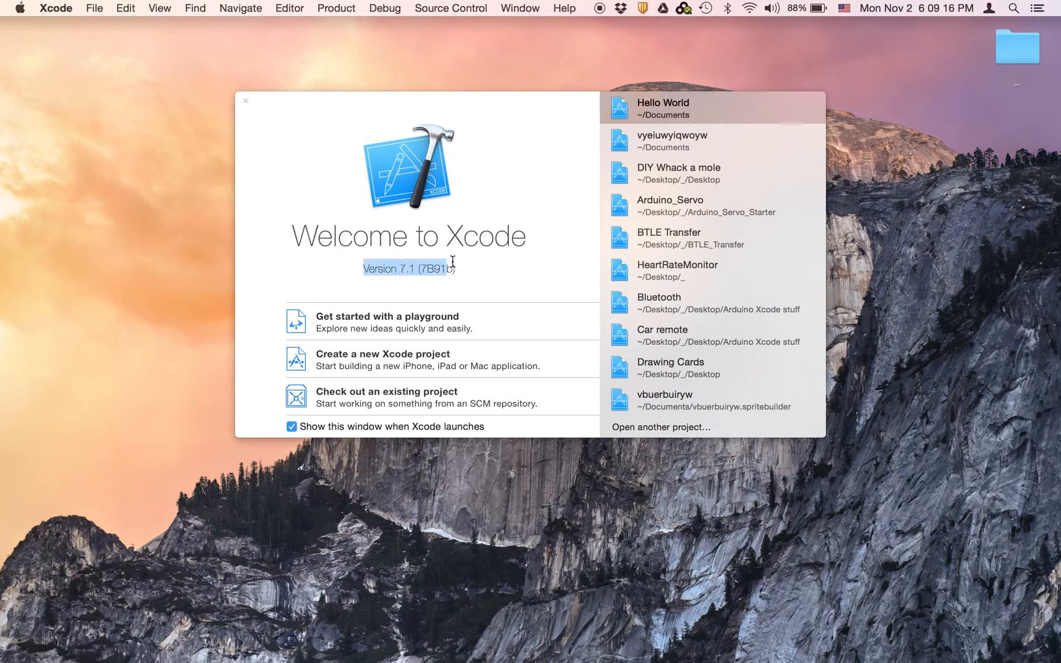
mouse_move(465, 169)
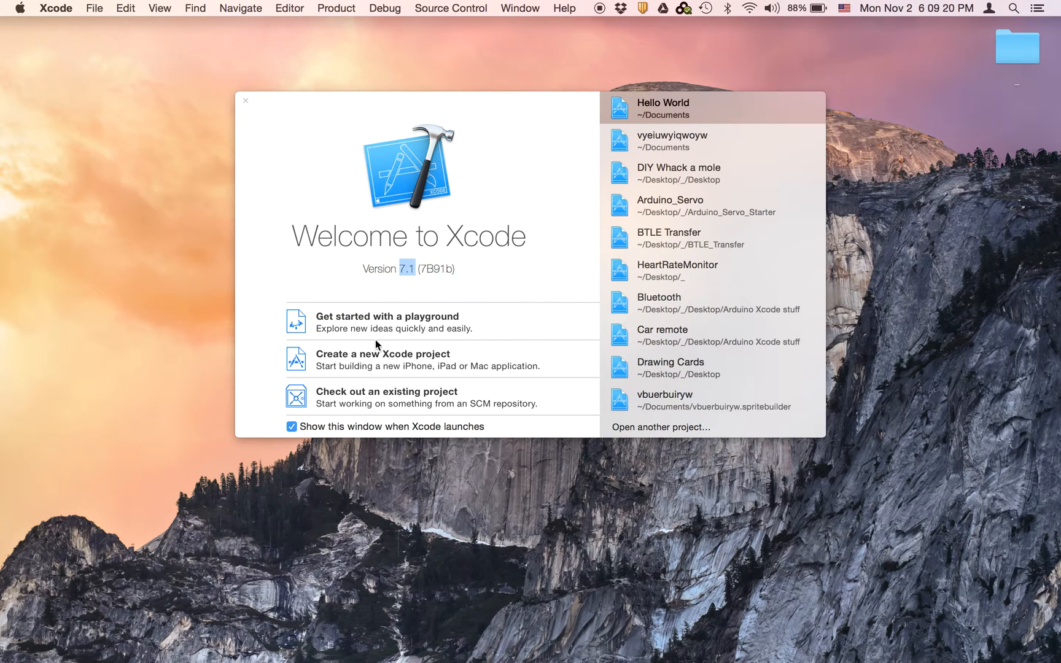
Step: Create an iOS Single View Application named 'Hello World' in Swift, saved on the Desktop
left_click(383, 354)
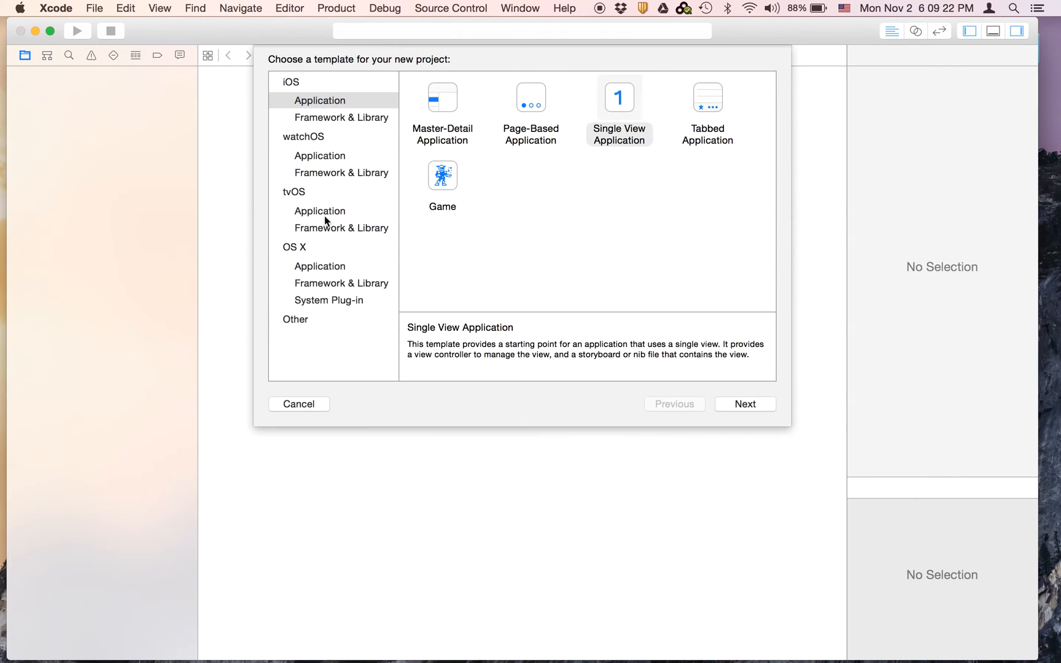
left_click(744, 404)
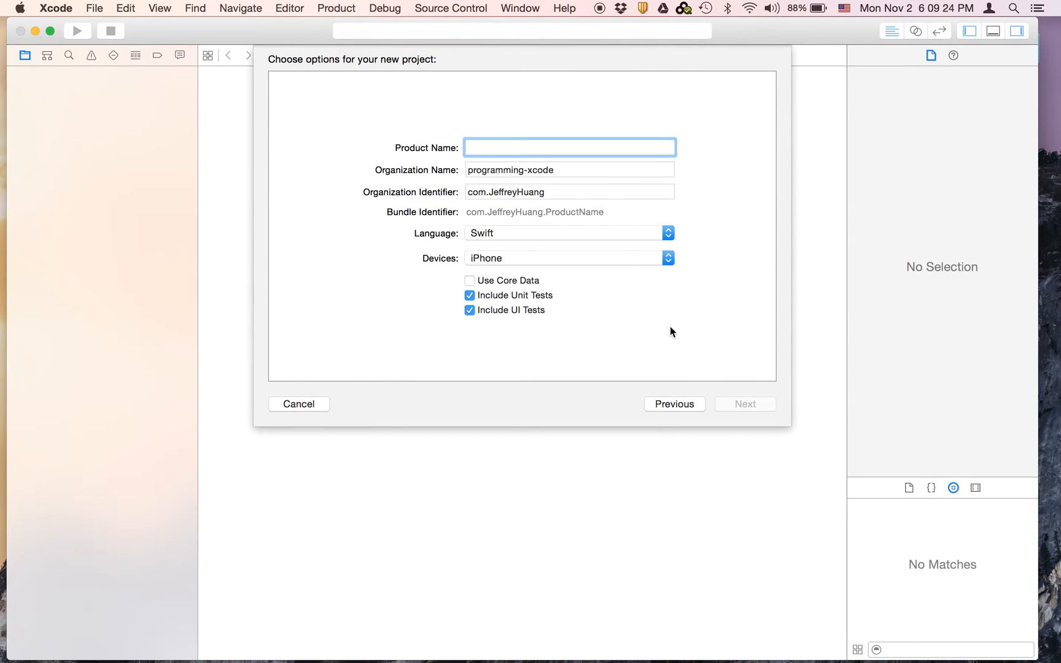
type("Hello Wor")
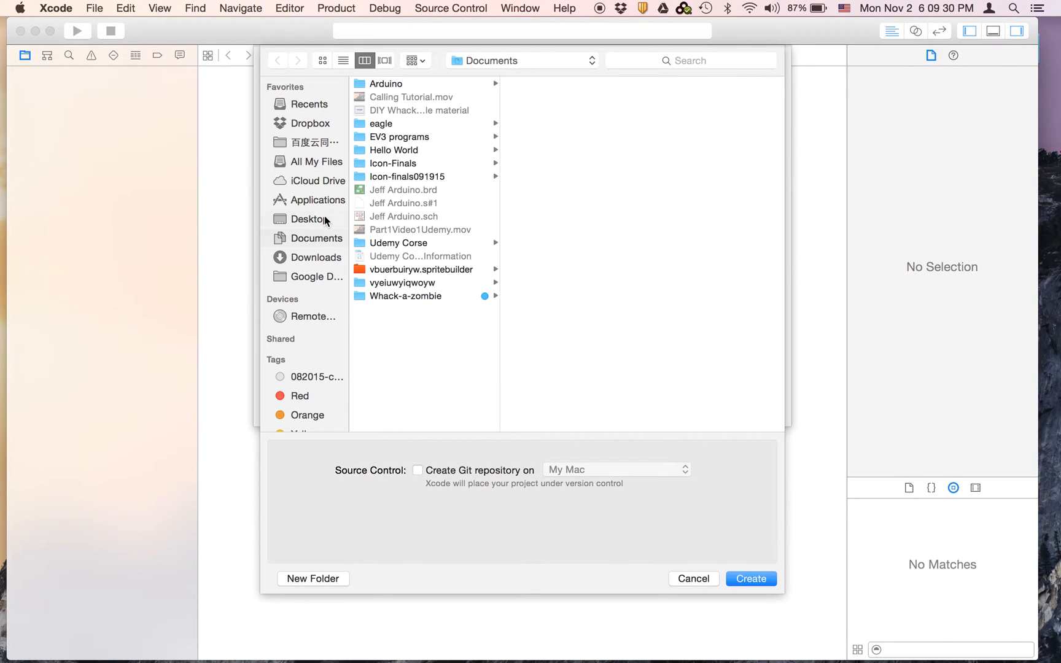
left_click(750, 579)
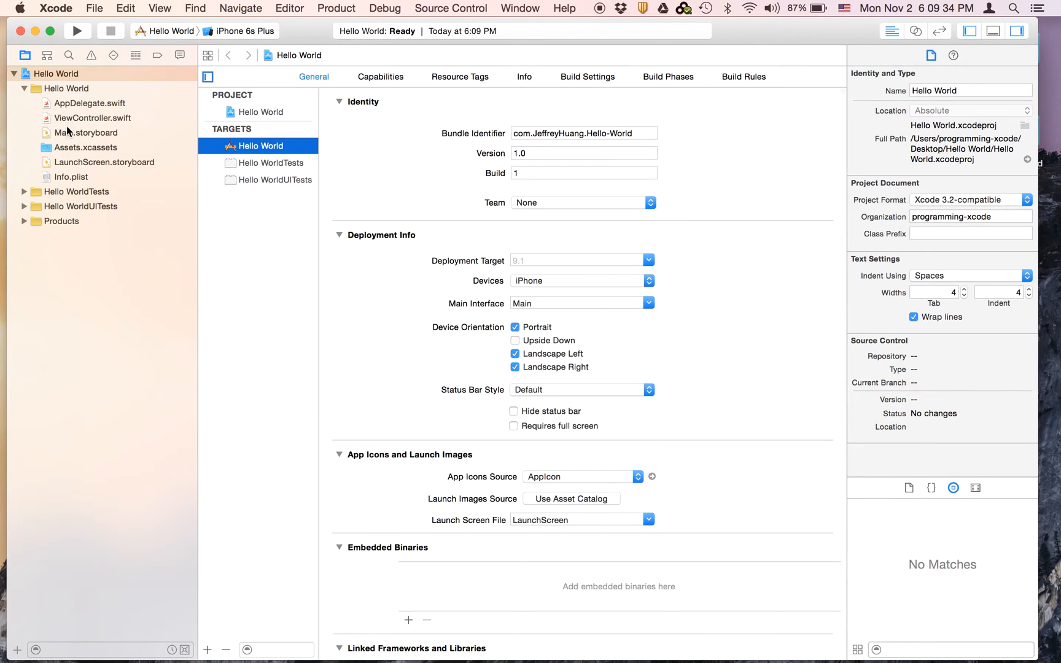
Step: Browse the project files and place a Label onto the View Controller in Main.storyboard
left_click(86, 133)
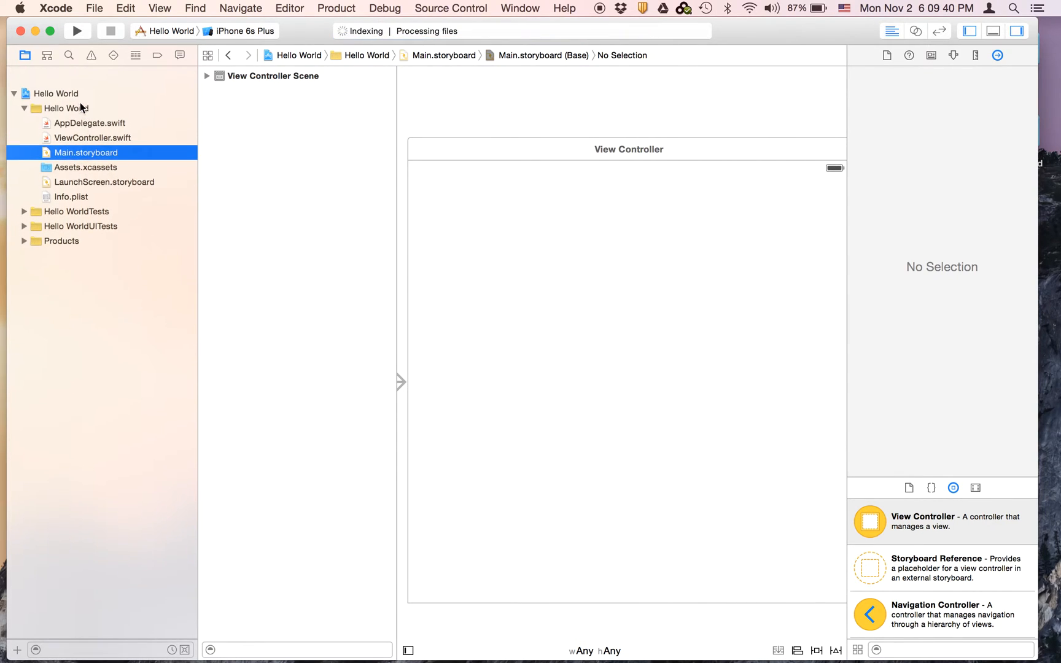
left_click(61, 73)
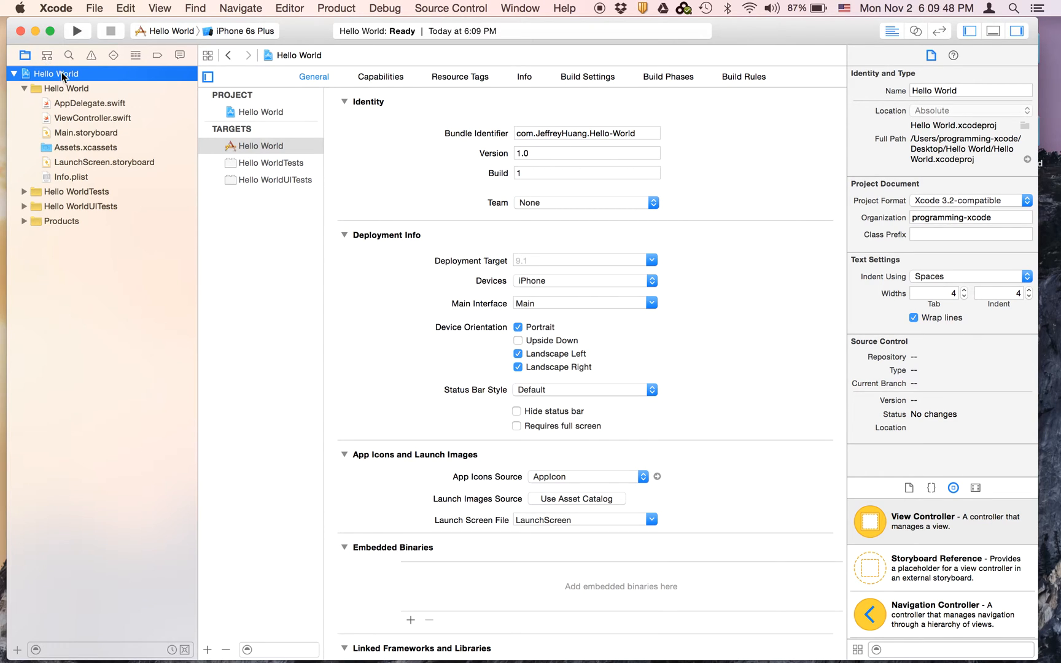
mouse_move(65, 111)
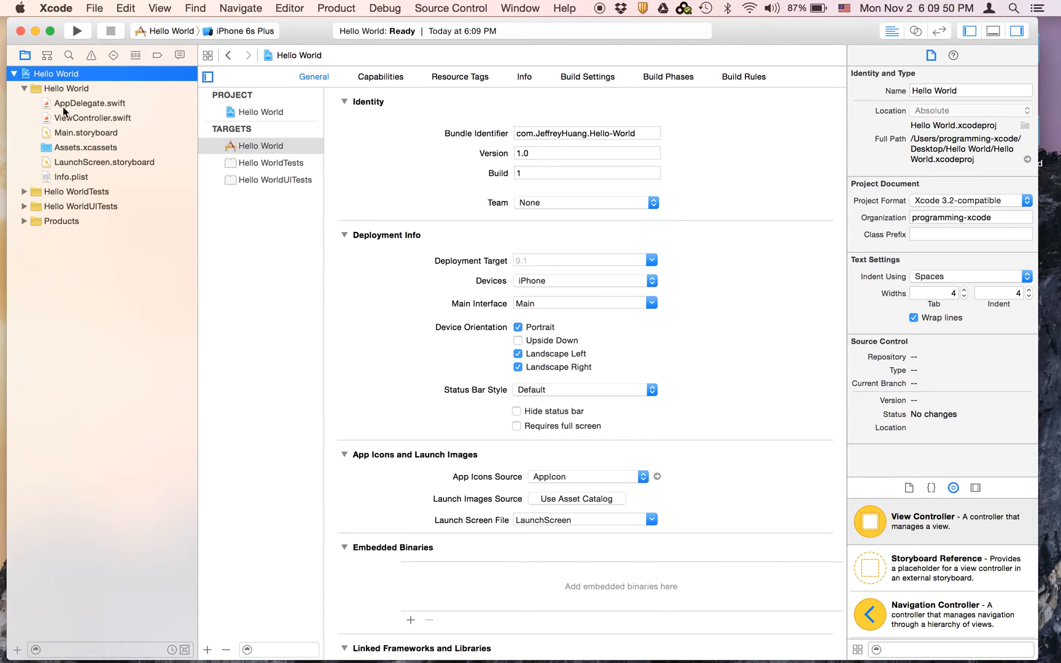
left_click(91, 118)
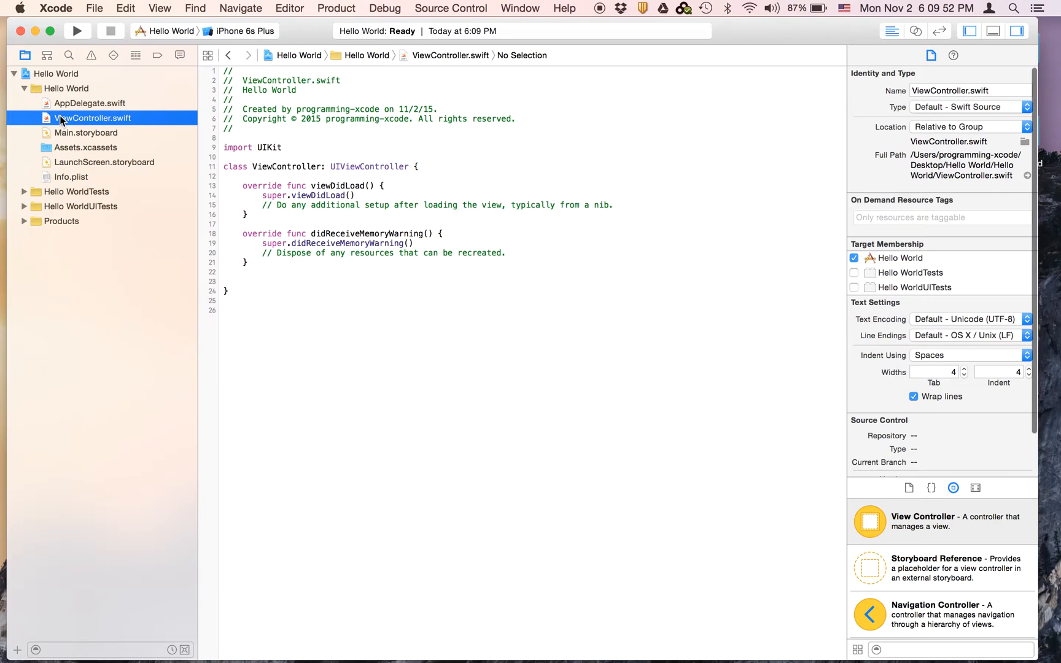
left_click(86, 133)
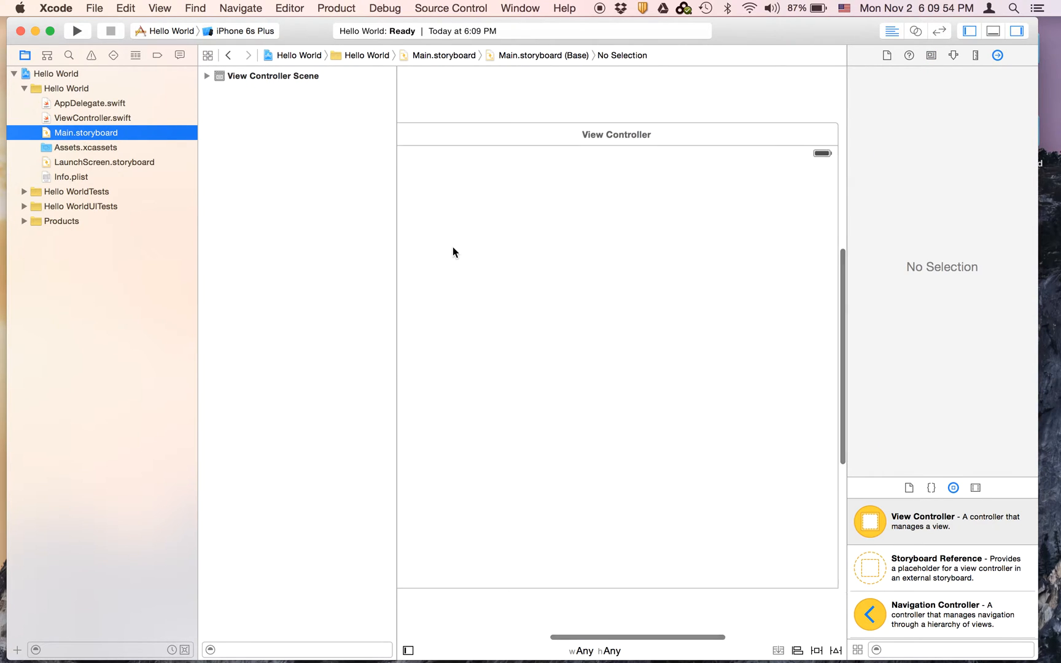
scroll("down", 3)
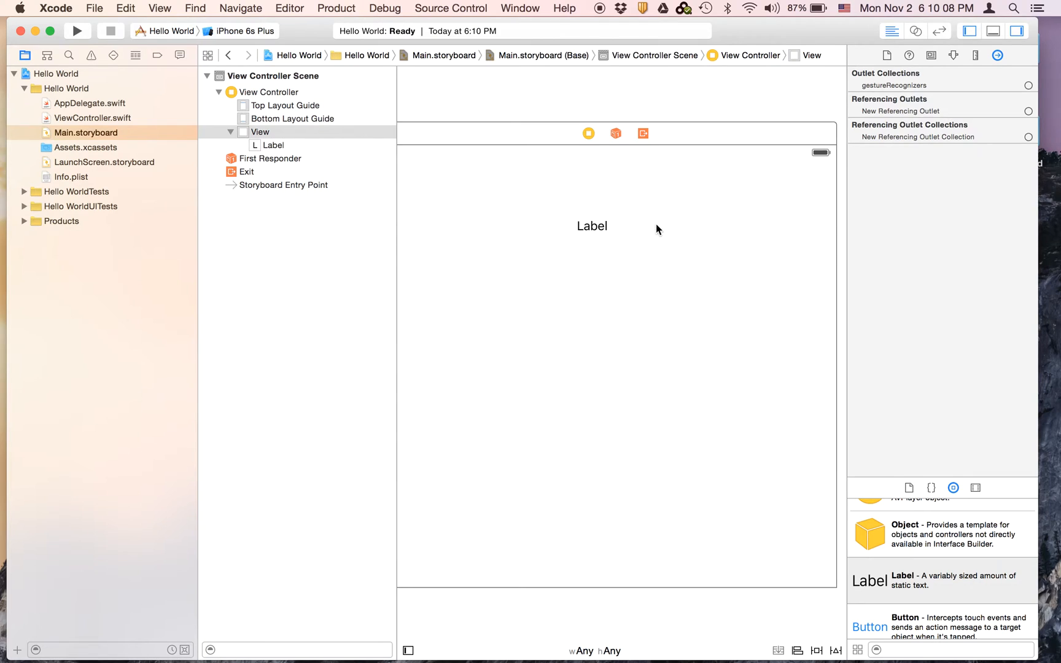
Step: Move the label to the horizontal centre and set its text to 'Hello World'
left_click(591, 224)
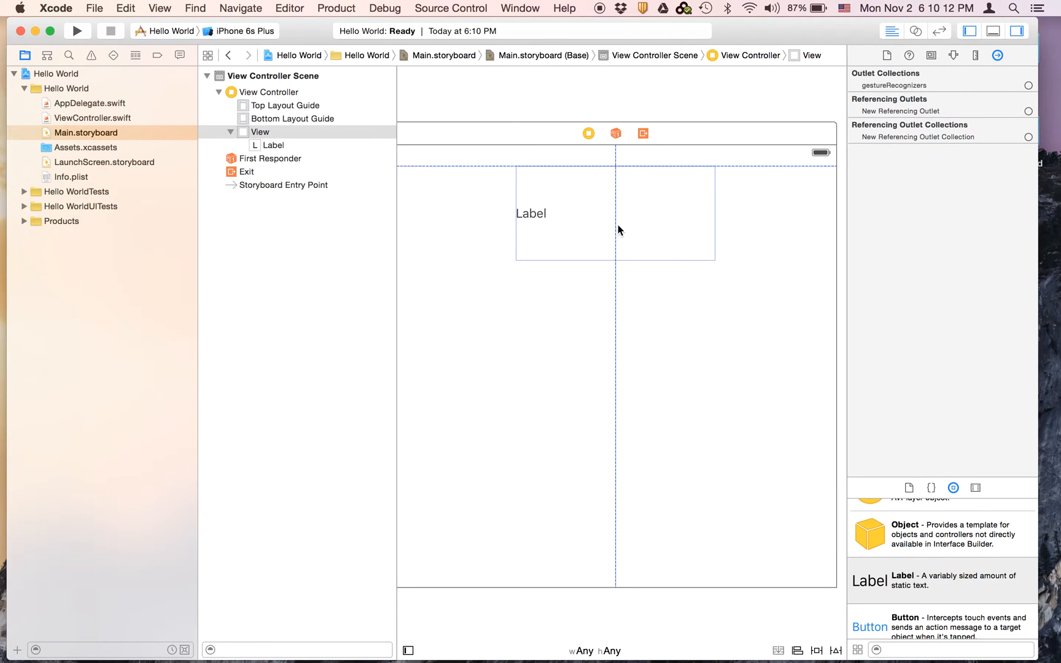
left_click(532, 213)
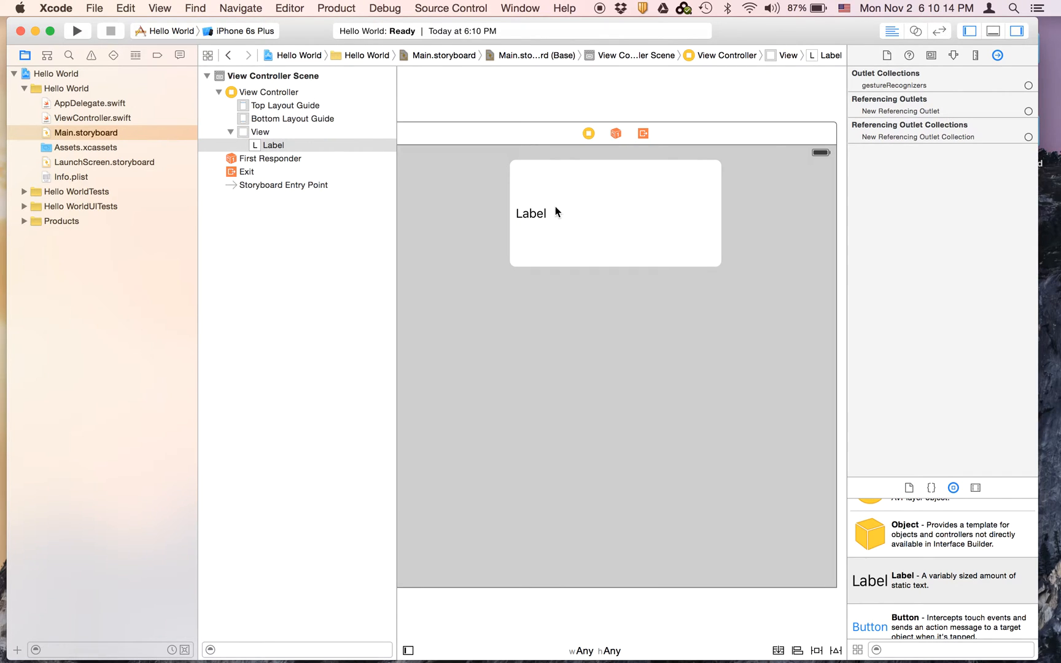
type("Hello Wo")
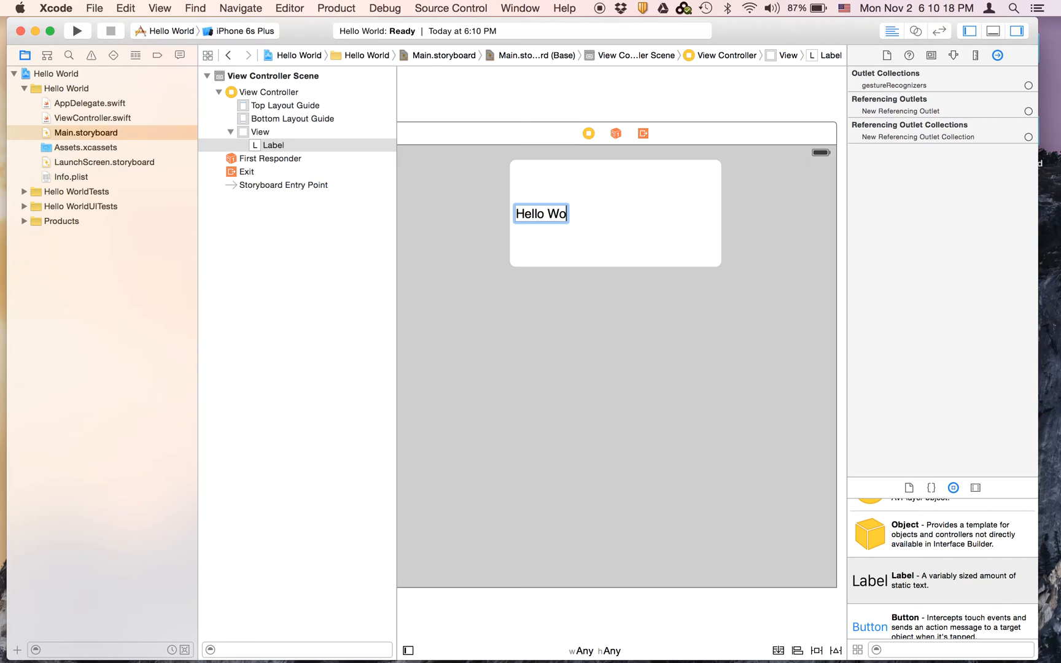
type("rld")
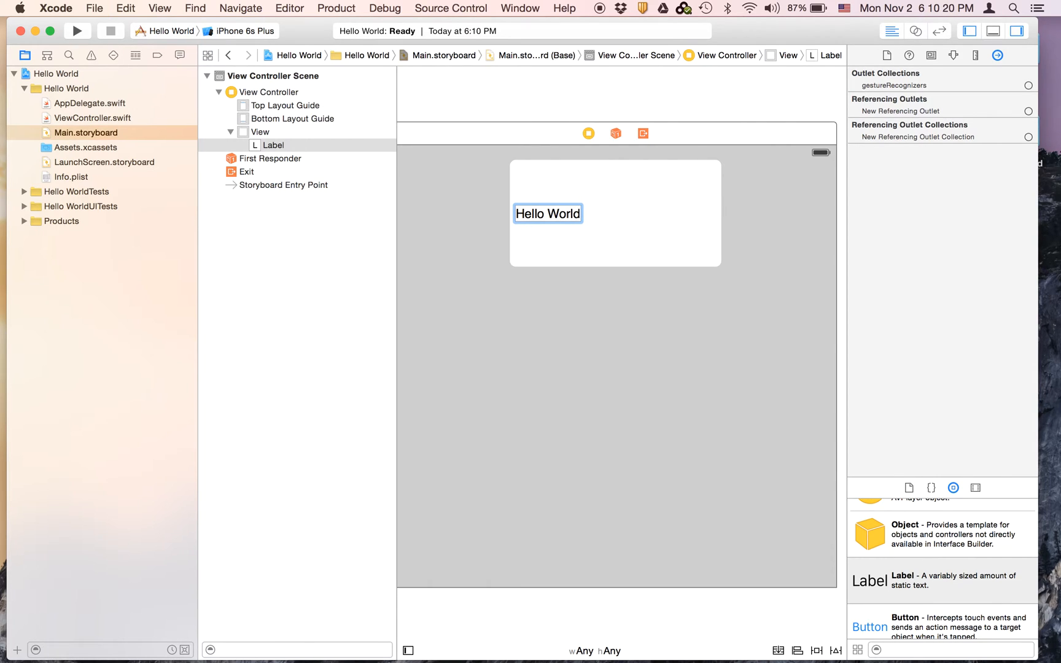
Step: Centre-align the label's text and raise its font size to 36
left_click(547, 213)
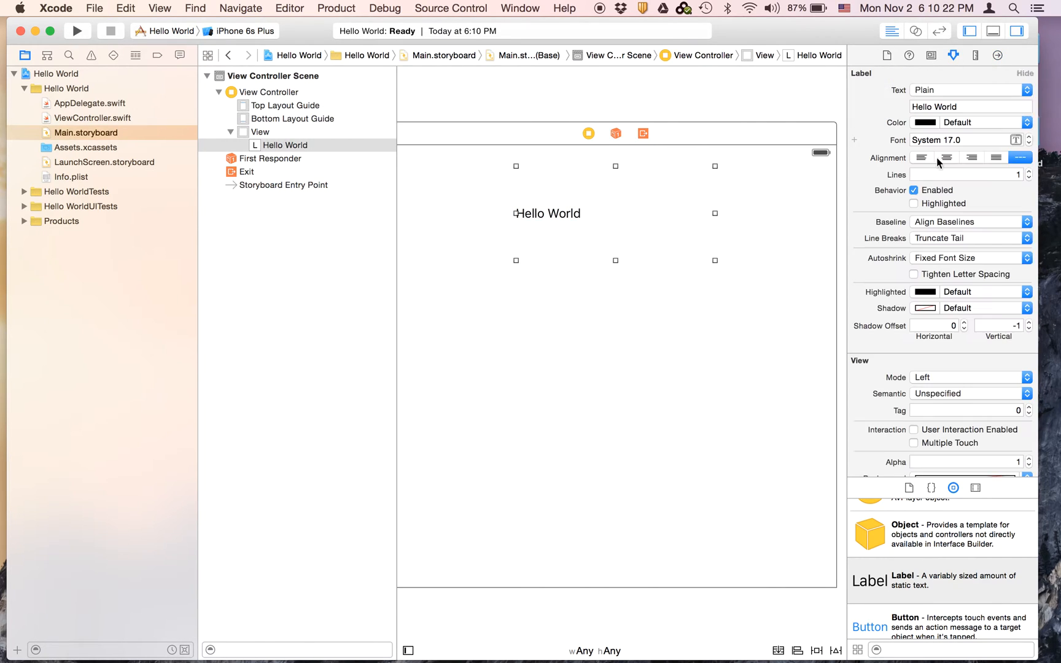
left_click(945, 157)
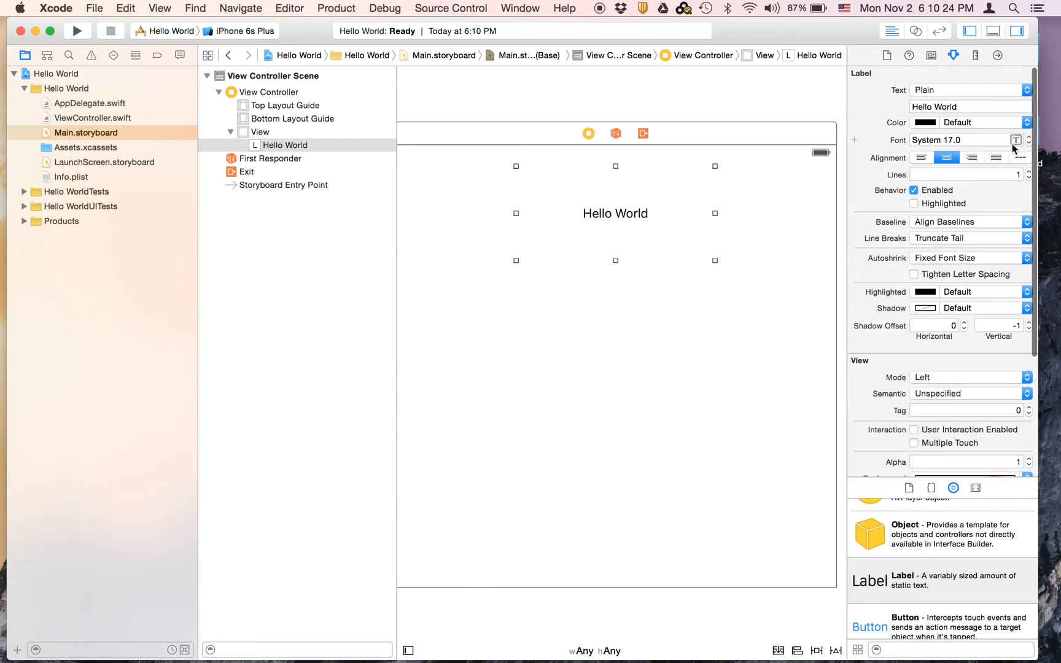
left_click(1028, 136)
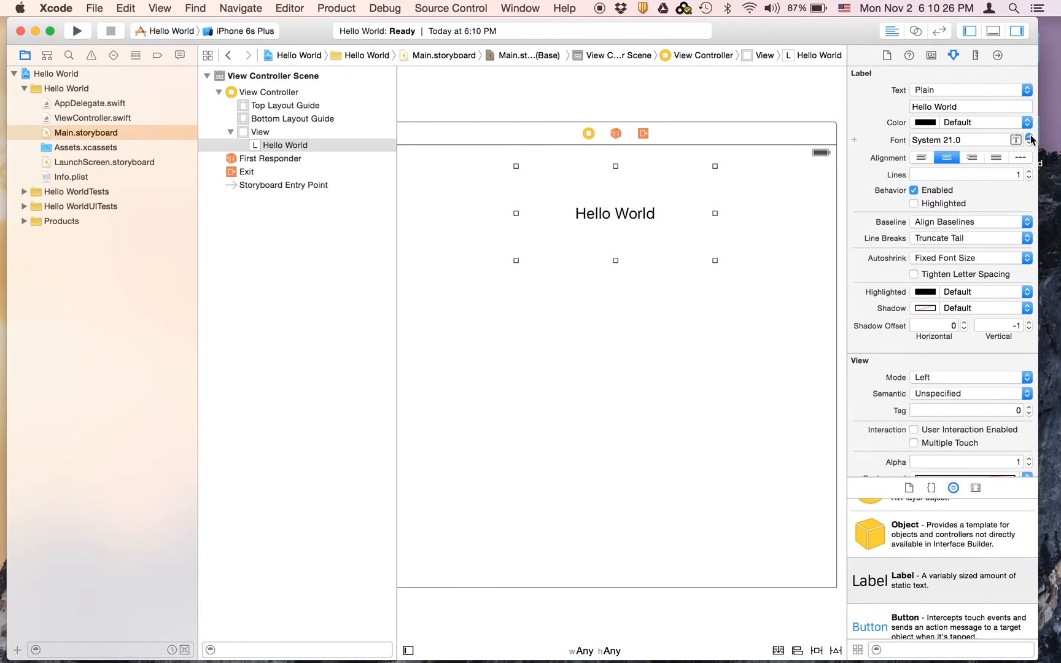
left_click(1027, 140)
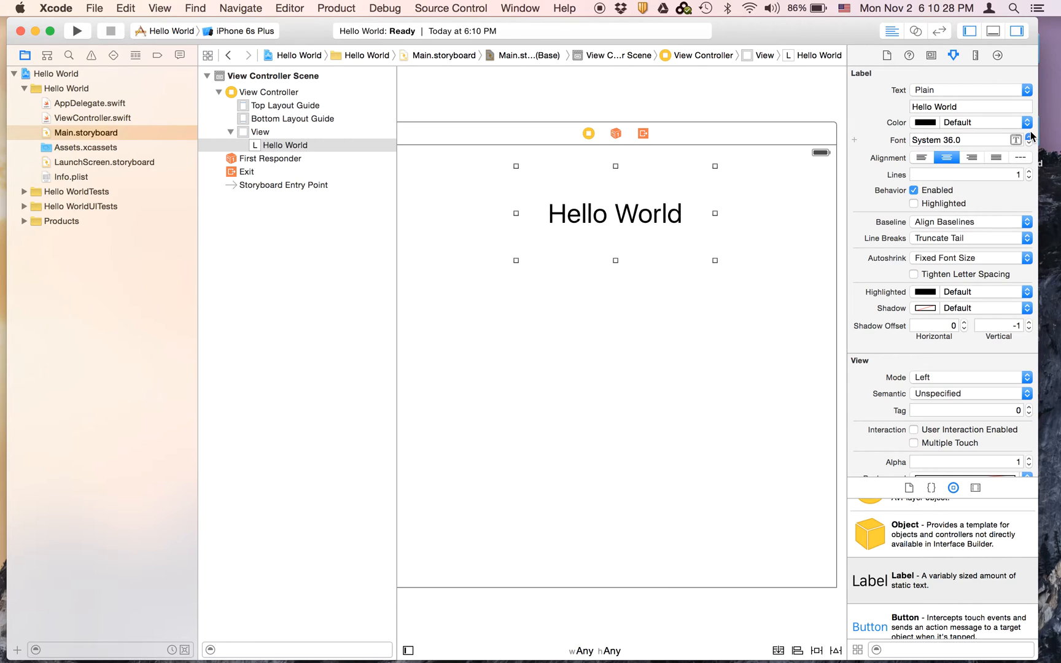
mouse_move(760, 187)
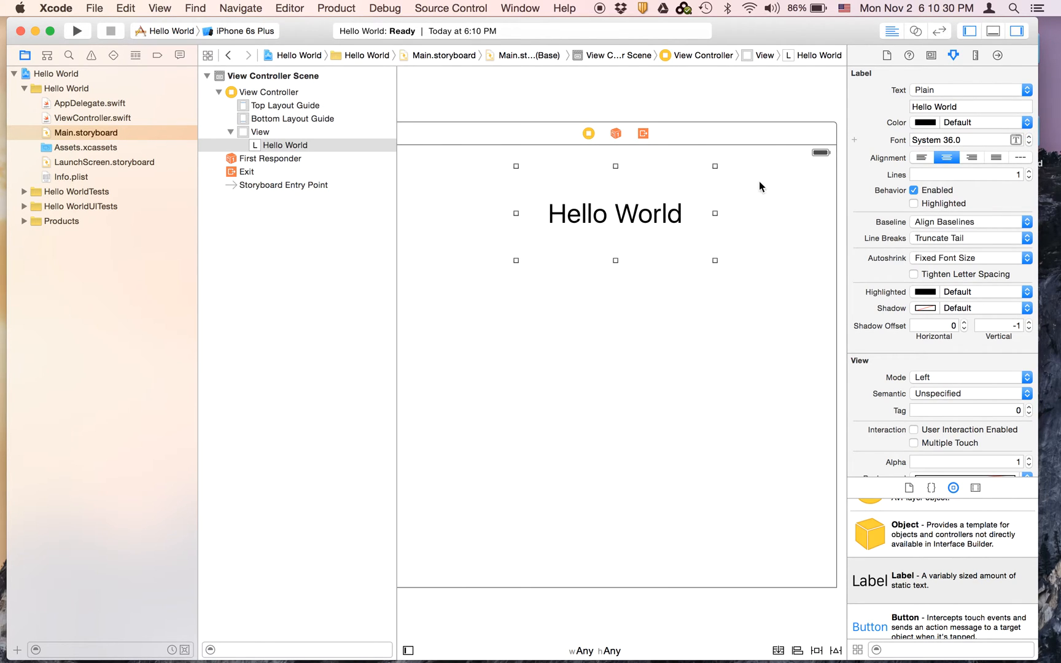
scroll("down", 3)
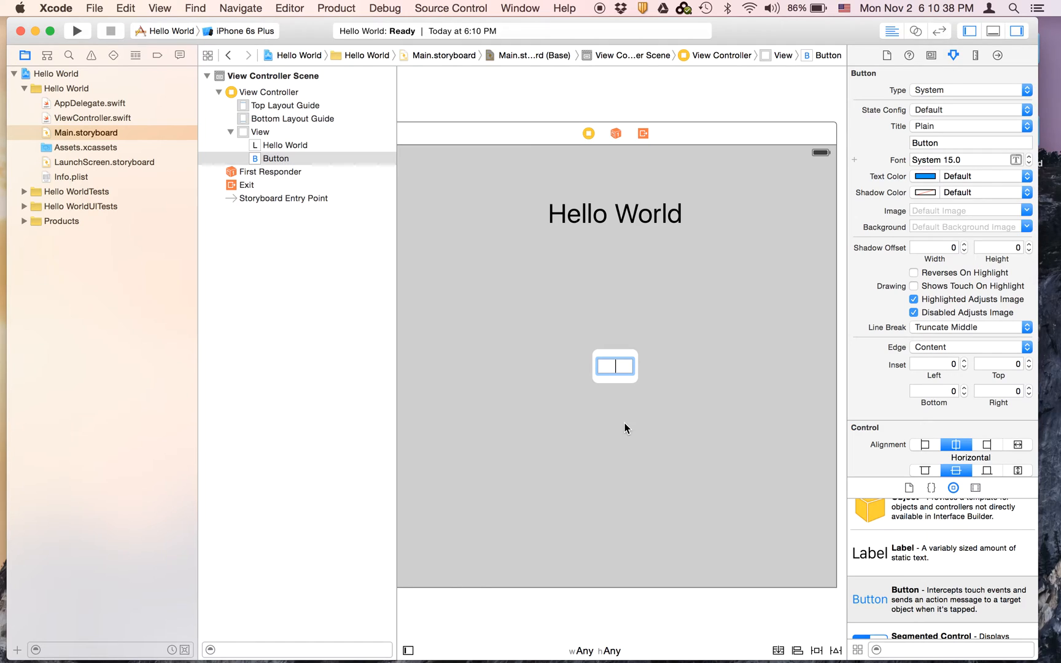
Step: Rename the button to 'Press me' and drop a second View Controller onto the storyboard
type("P")
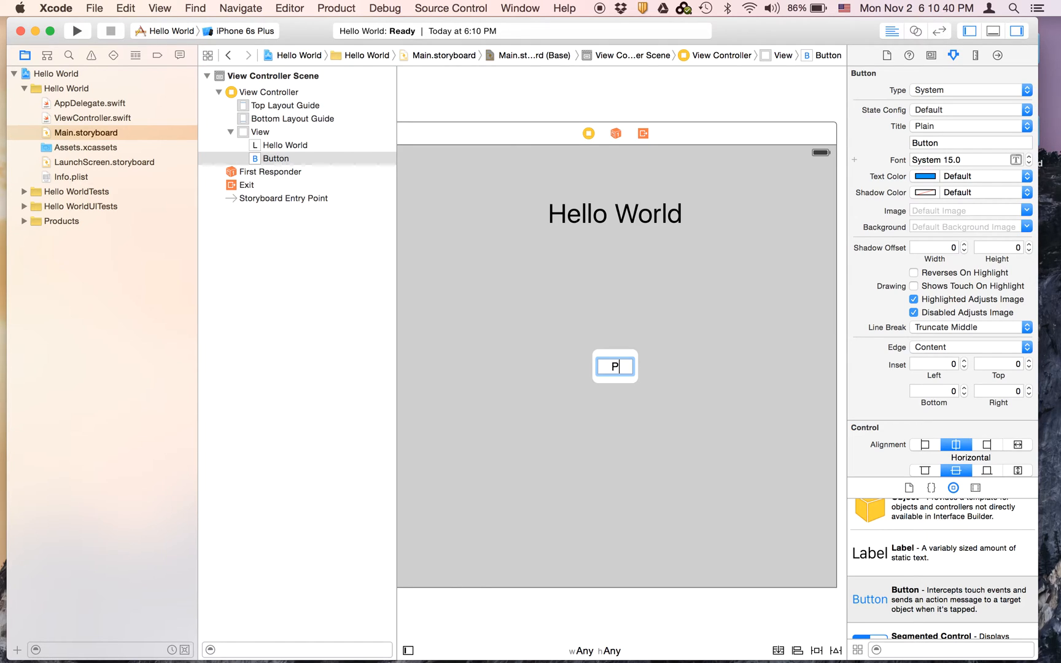
type("ress me")
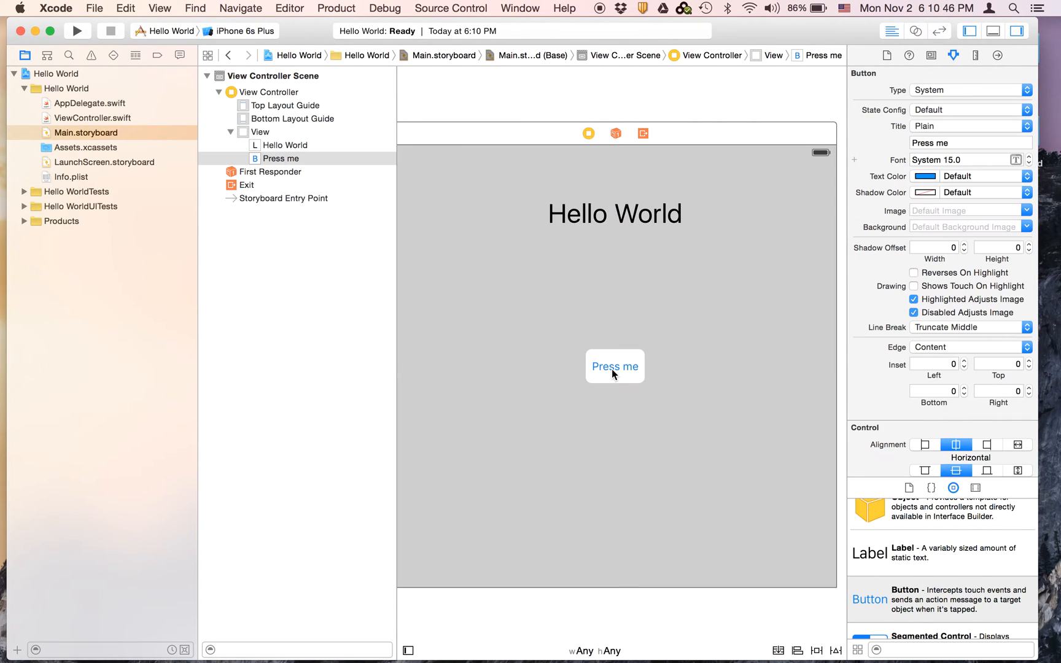
left_click(259, 132)
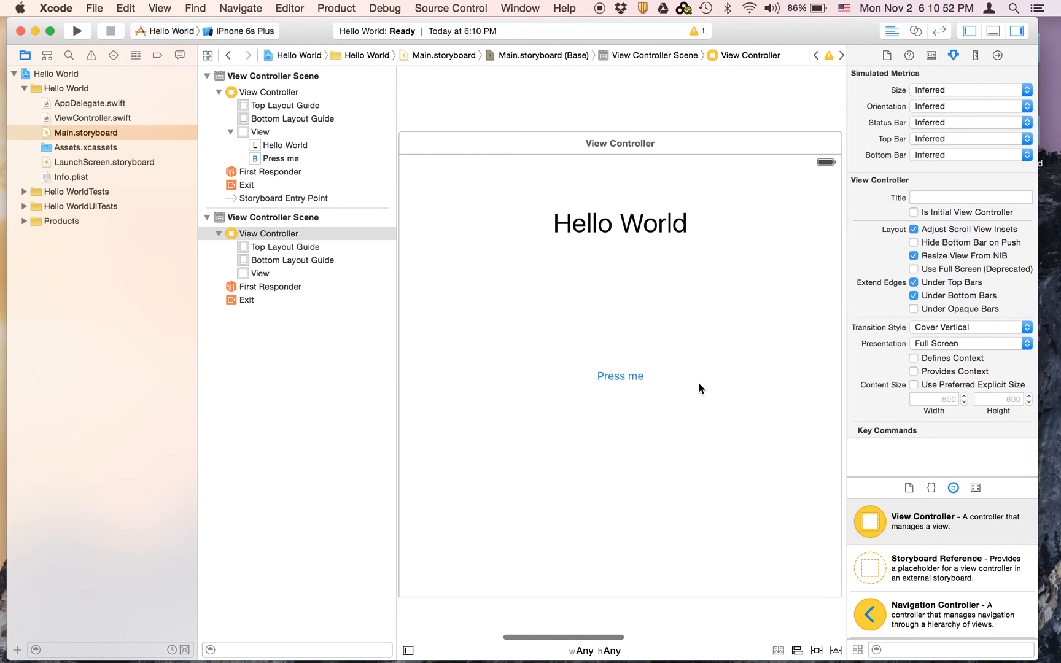
Step: Segue Press me to the new screen, add a 'Nothing Here' label and a Back button segueing to the first screen
left_click(620, 376)
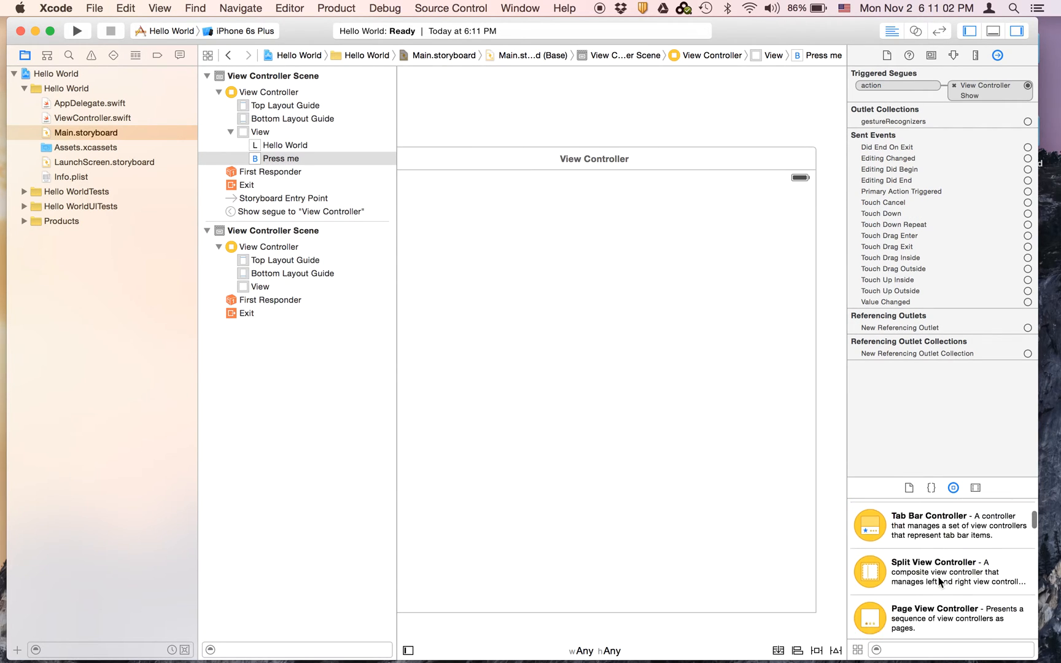
scroll("up", 3)
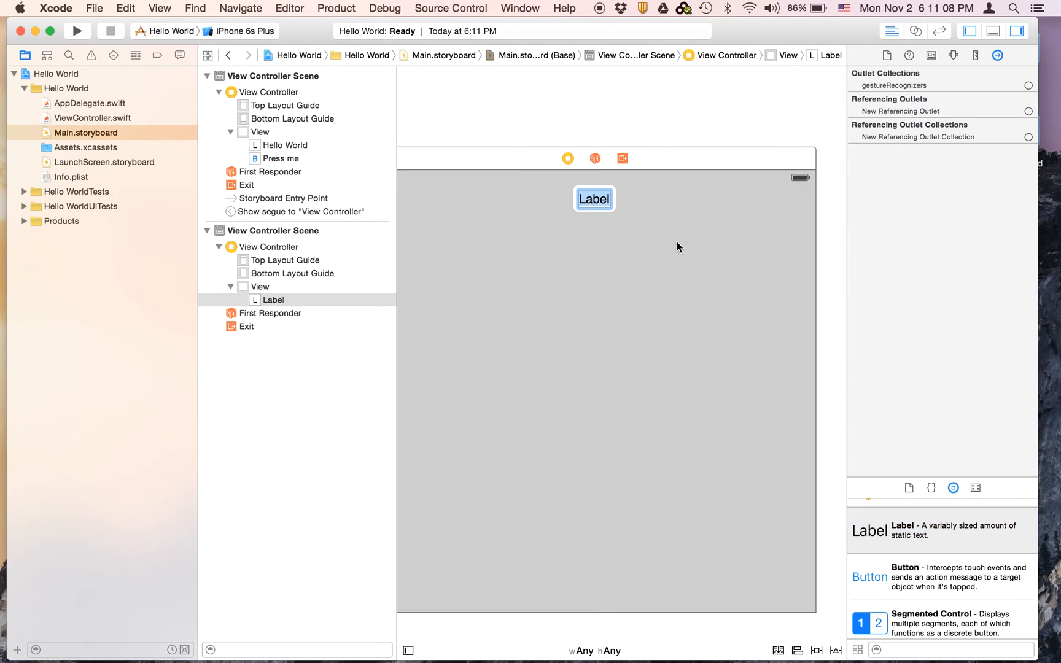
type("Nothing Here")
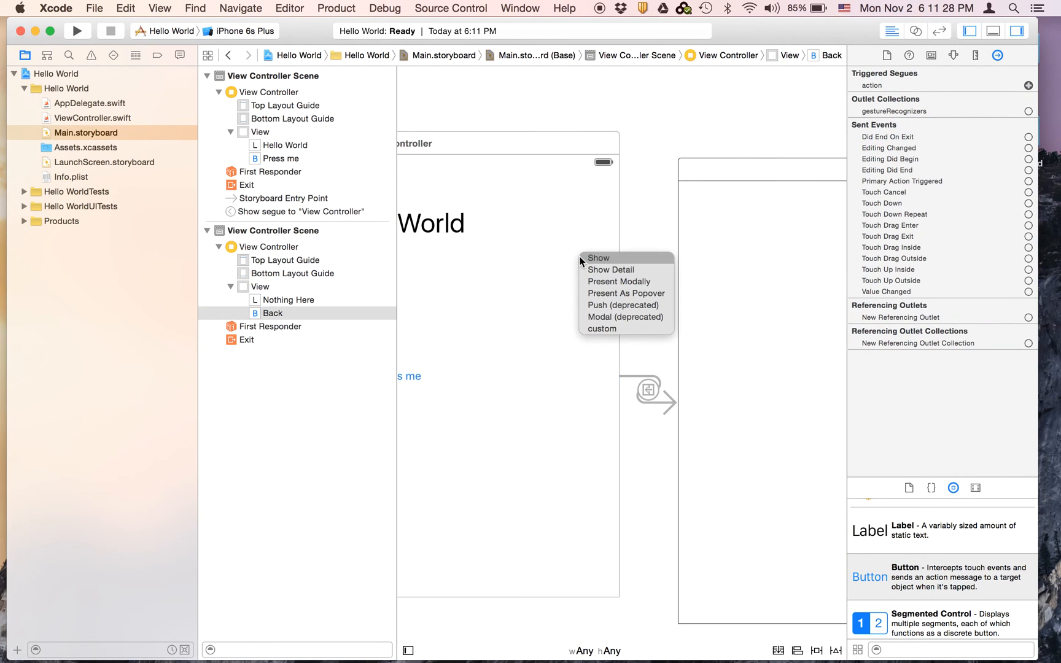
left_click(598, 258)
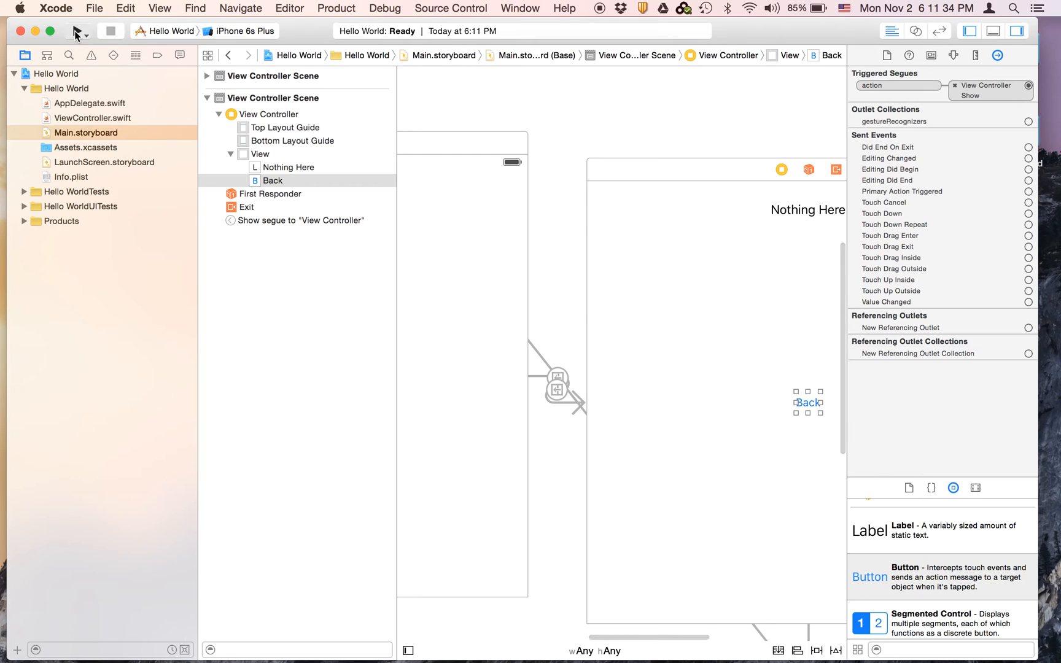
Step: Build and run the app, then tap Press me to reach the Nothing Here screen
left_click(77, 31)
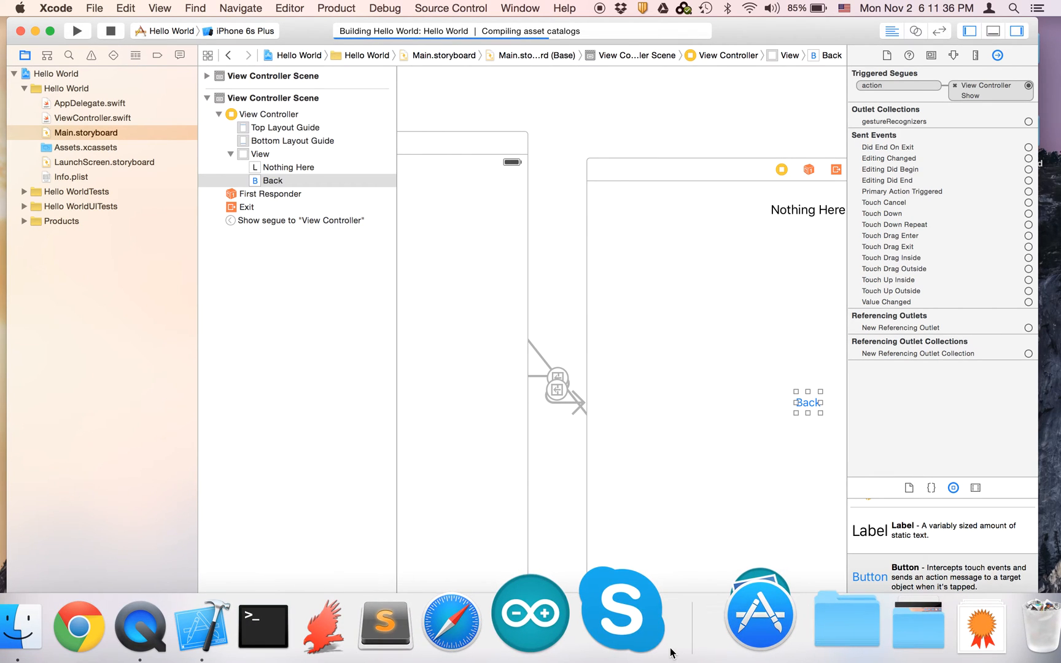
left_click(76, 31)
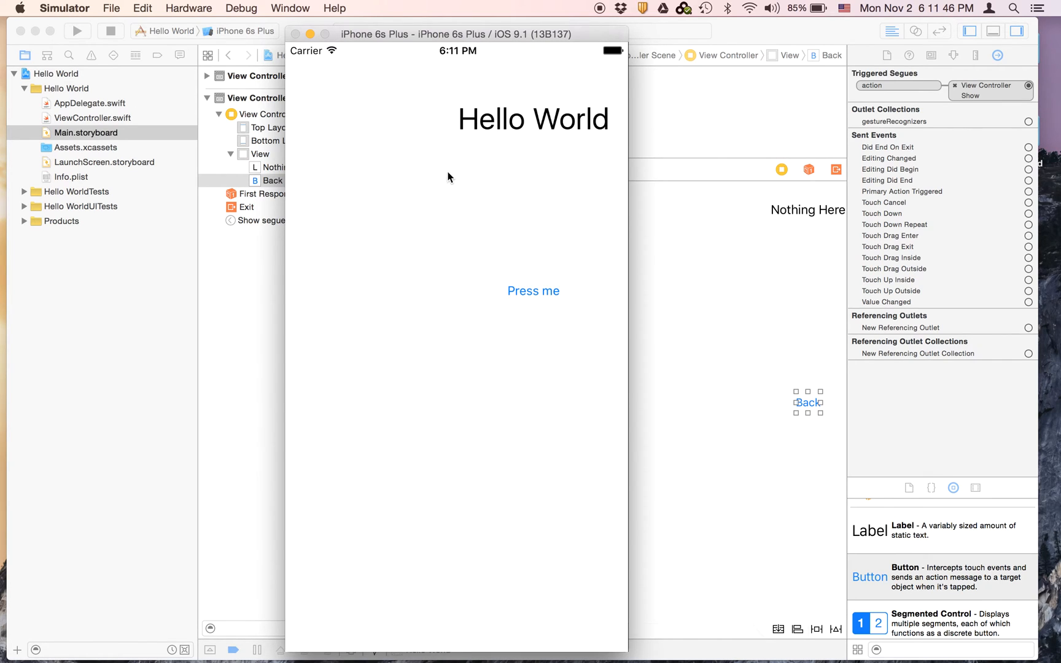
mouse_move(568, 129)
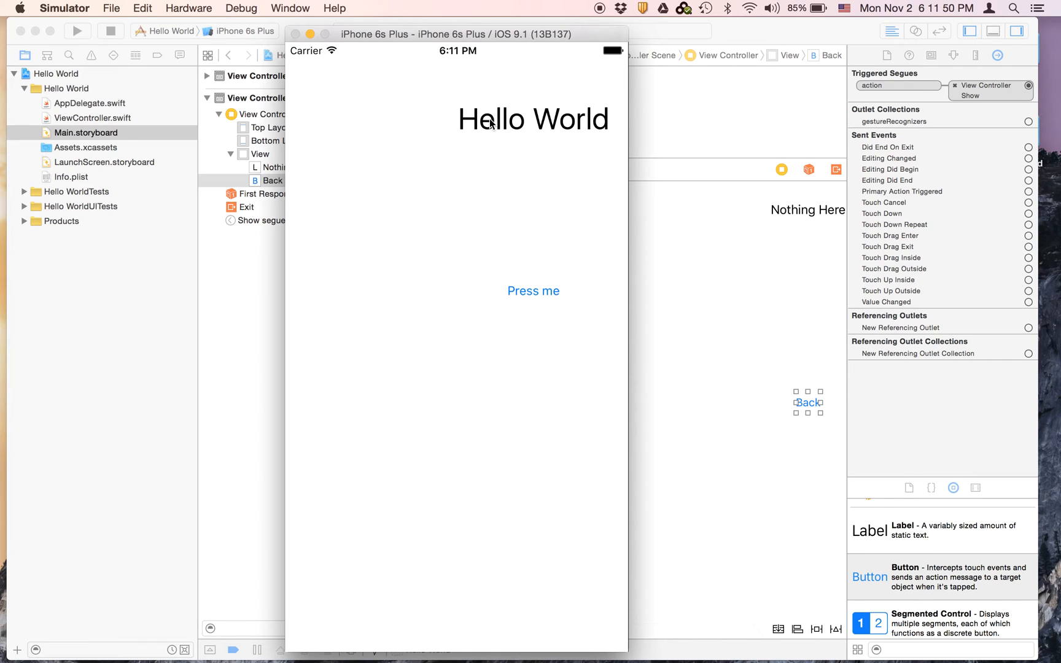
mouse_move(409, 129)
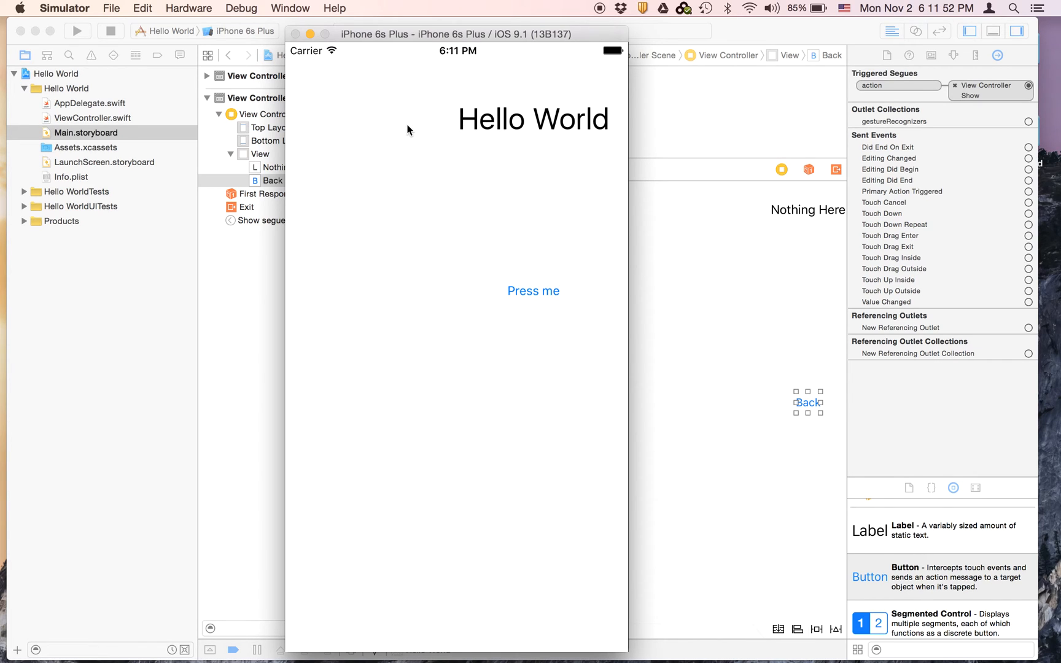
mouse_move(399, 177)
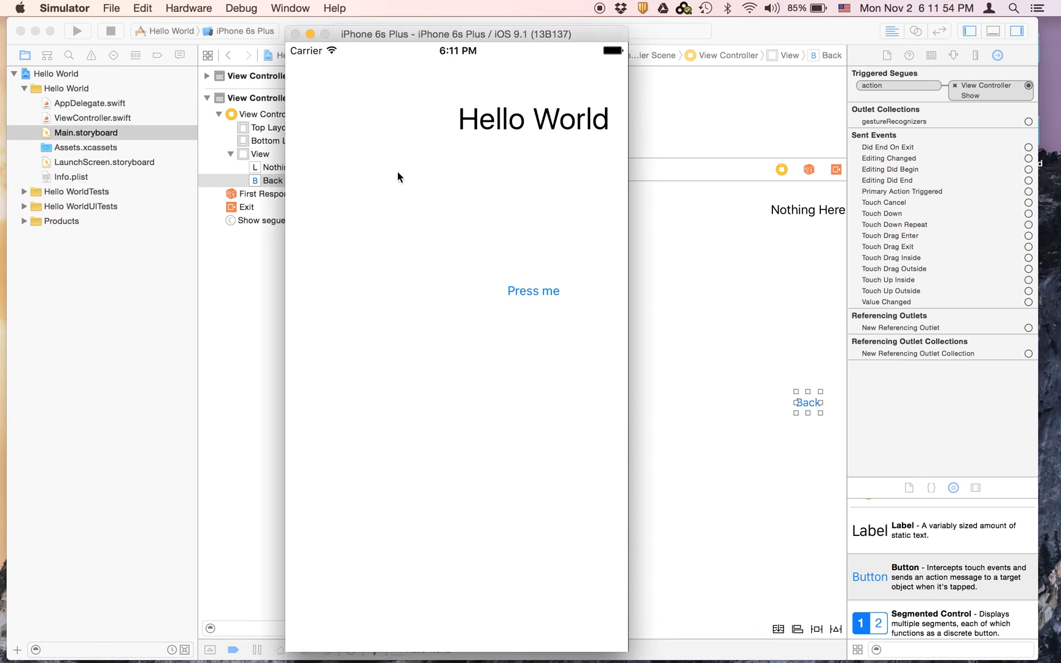
mouse_move(526, 282)
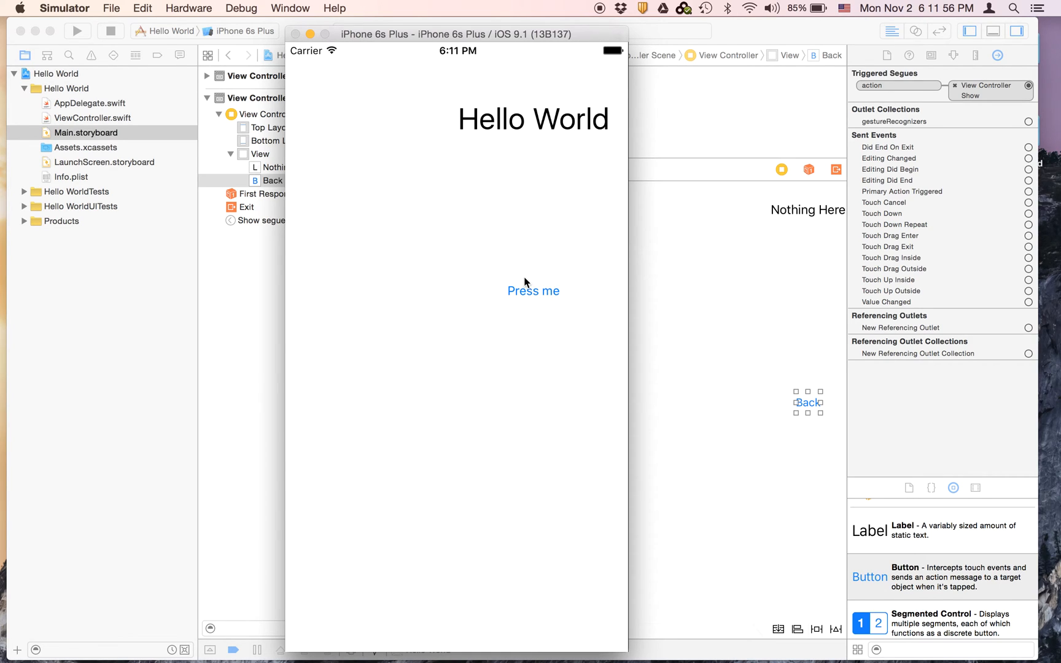
left_click(533, 290)
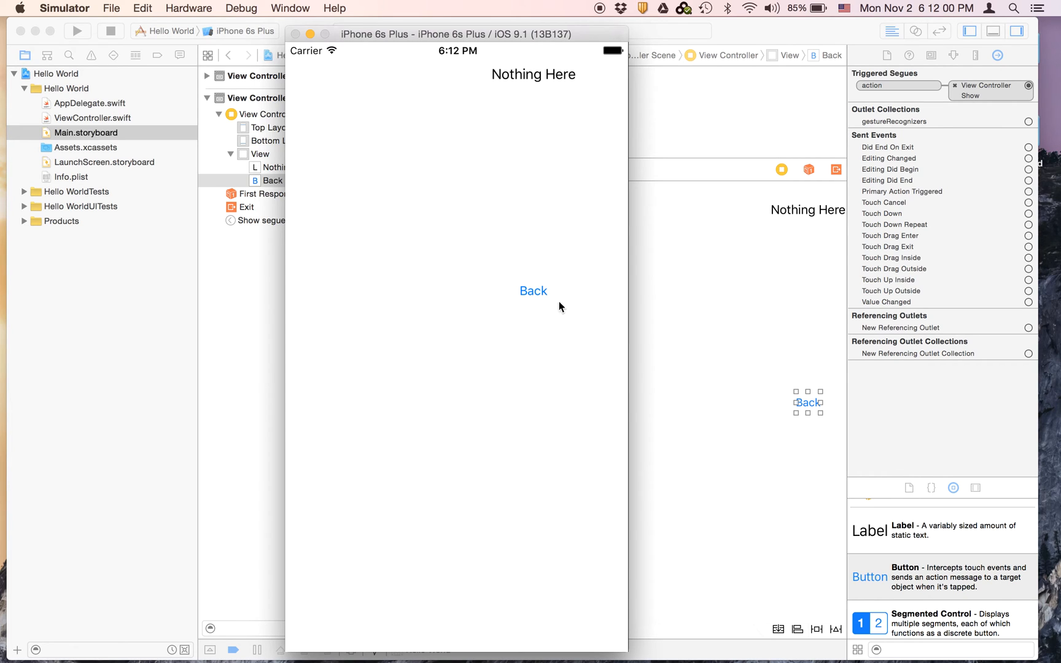
left_click(534, 291)
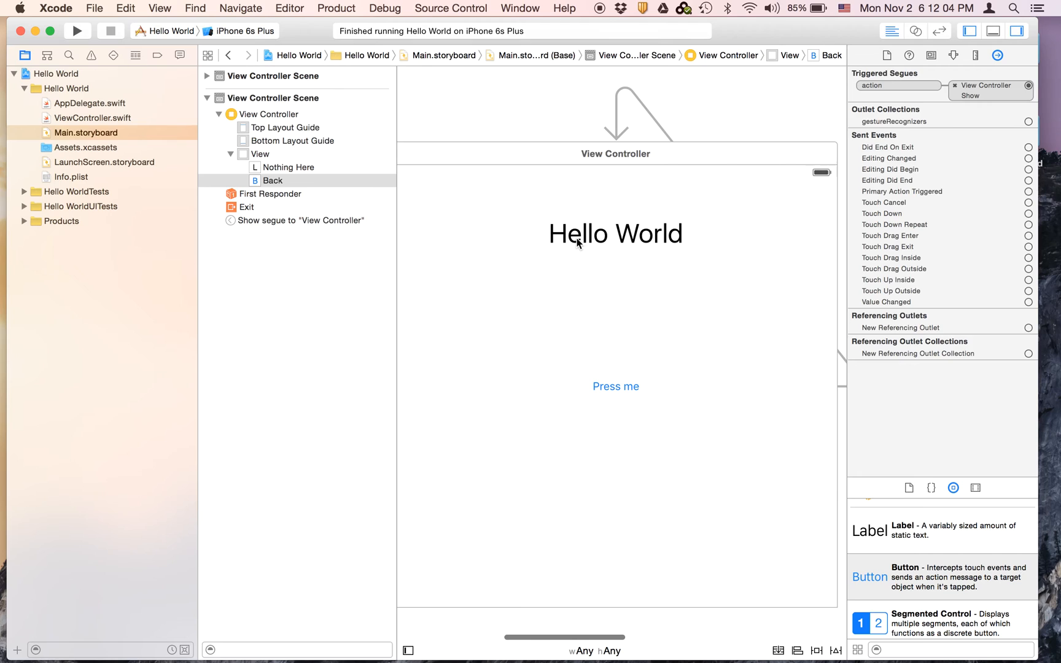
Step: Reset all views in the View Controller to suggested constraints and rerun the app
left_click(614, 233)
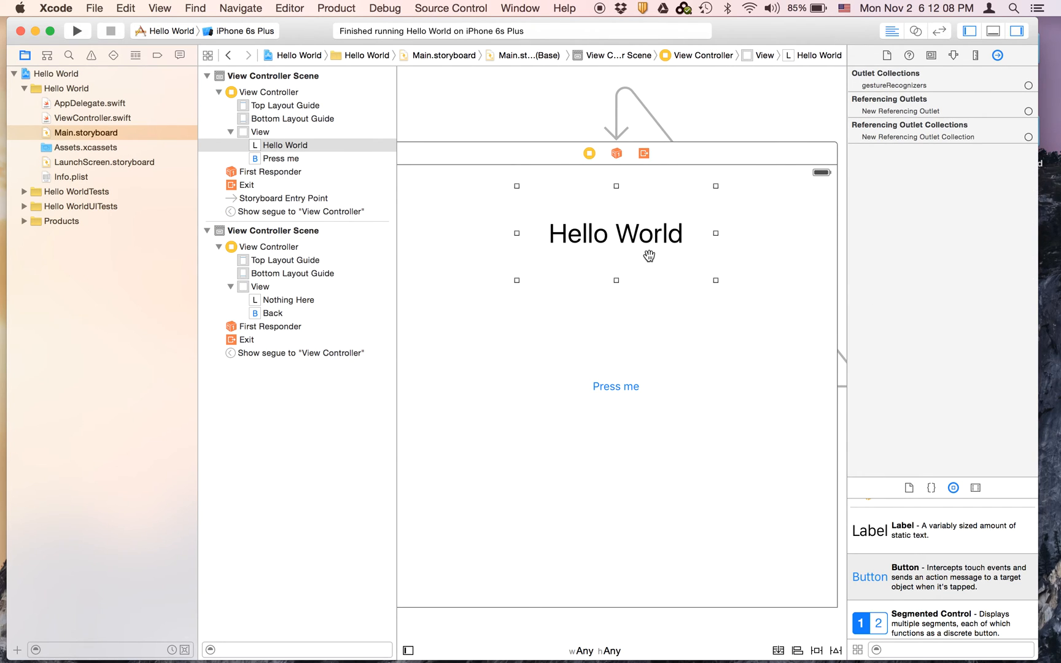
left_click(834, 650)
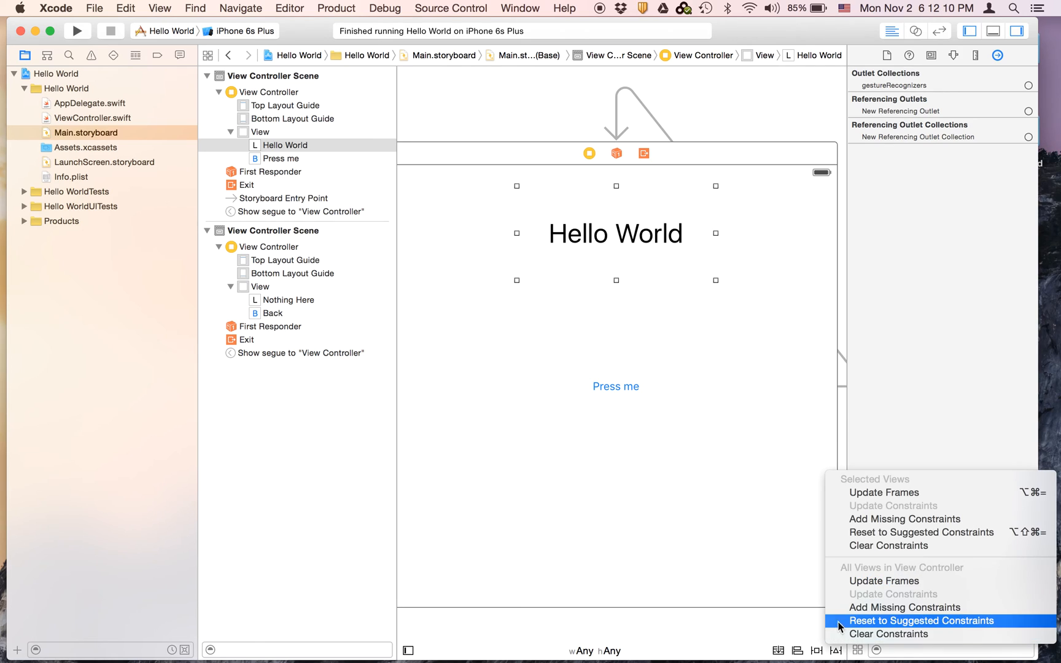
left_click(919, 620)
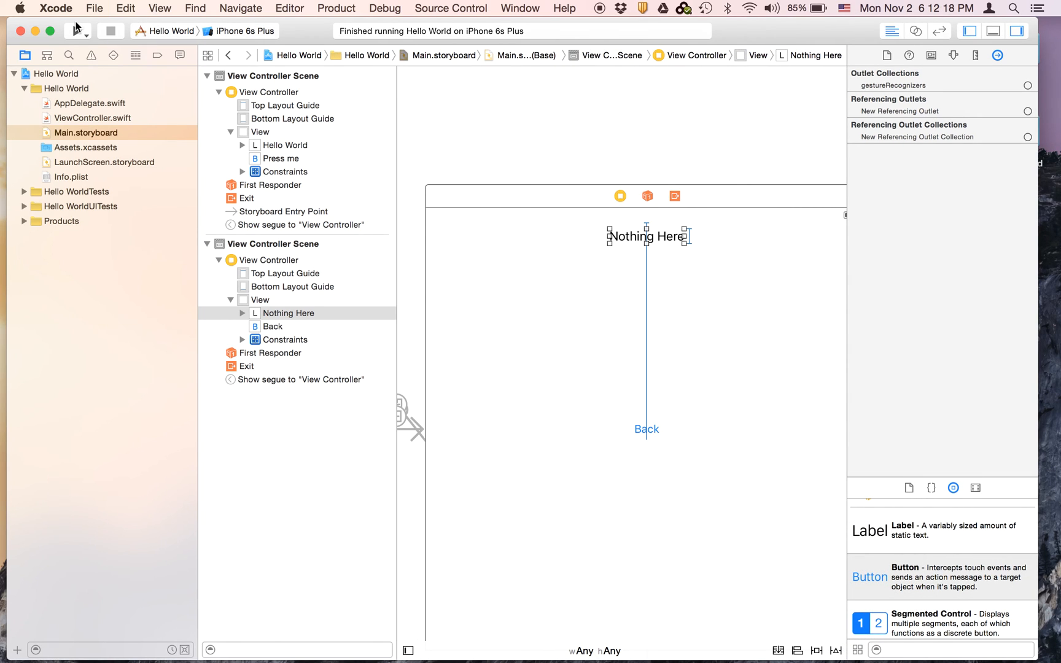
left_click(77, 31)
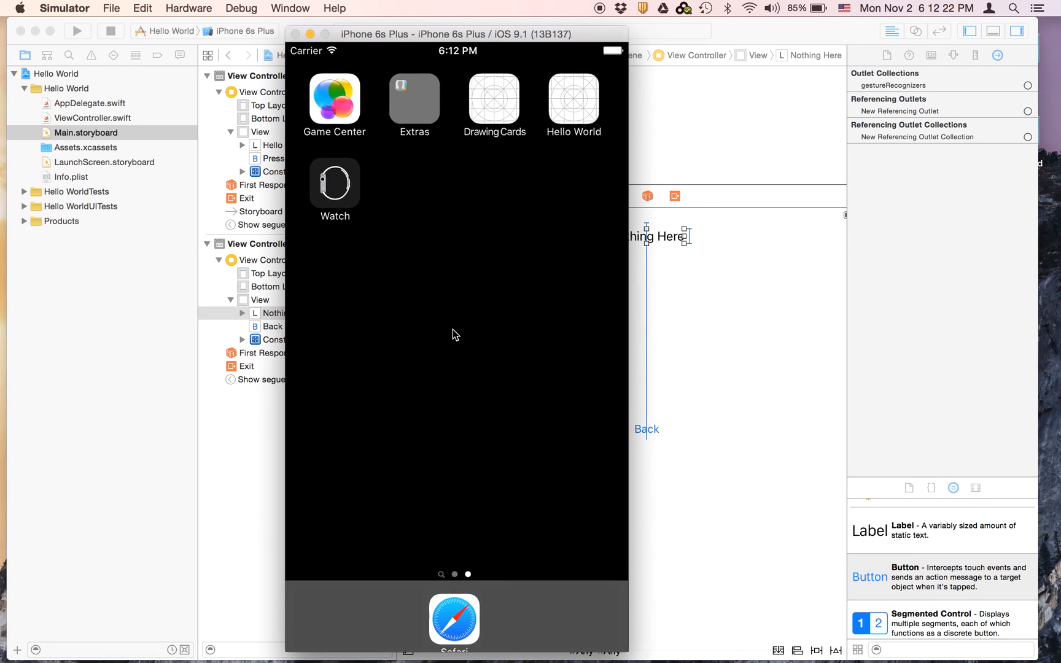
Step: Tap Press me and Back repeatedly to switch between the Hello World and Nothing Here screens
left_click(573, 101)
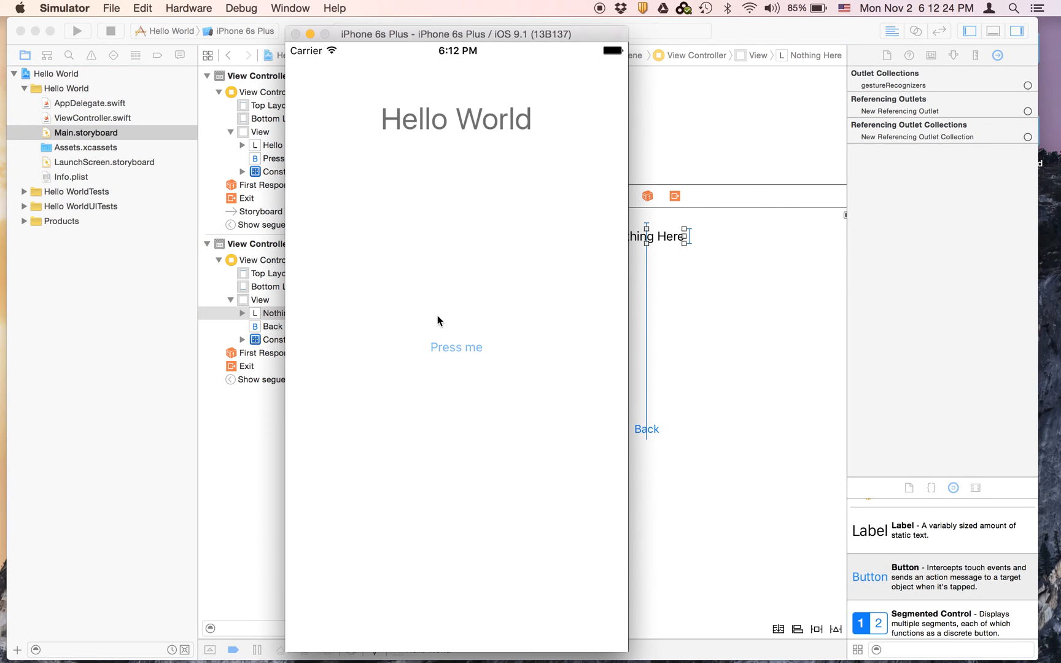
mouse_move(455, 352)
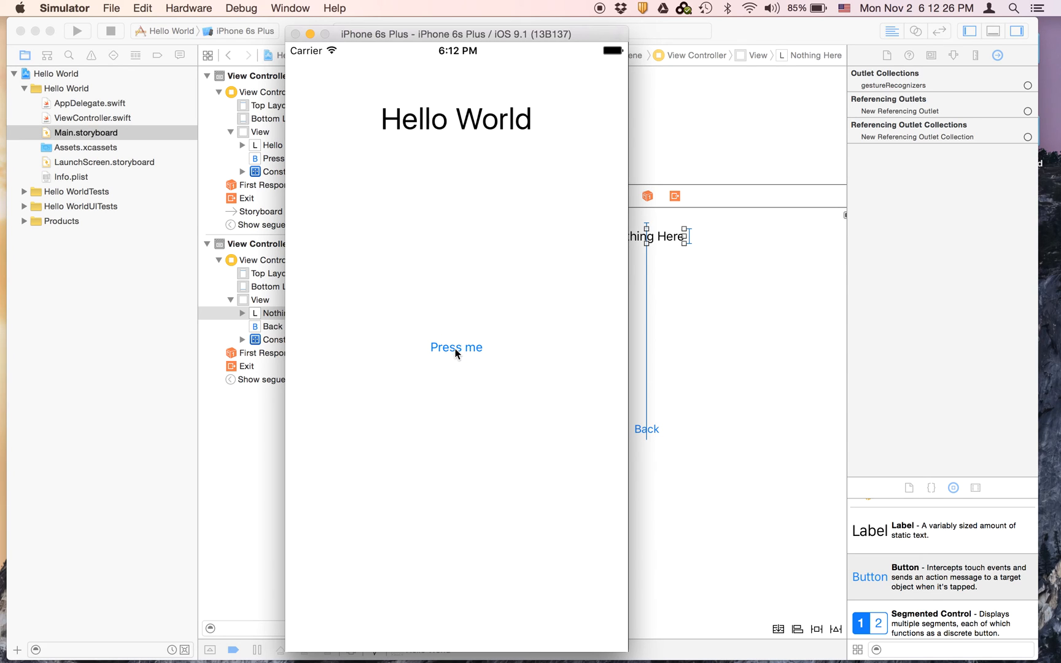
left_click(456, 347)
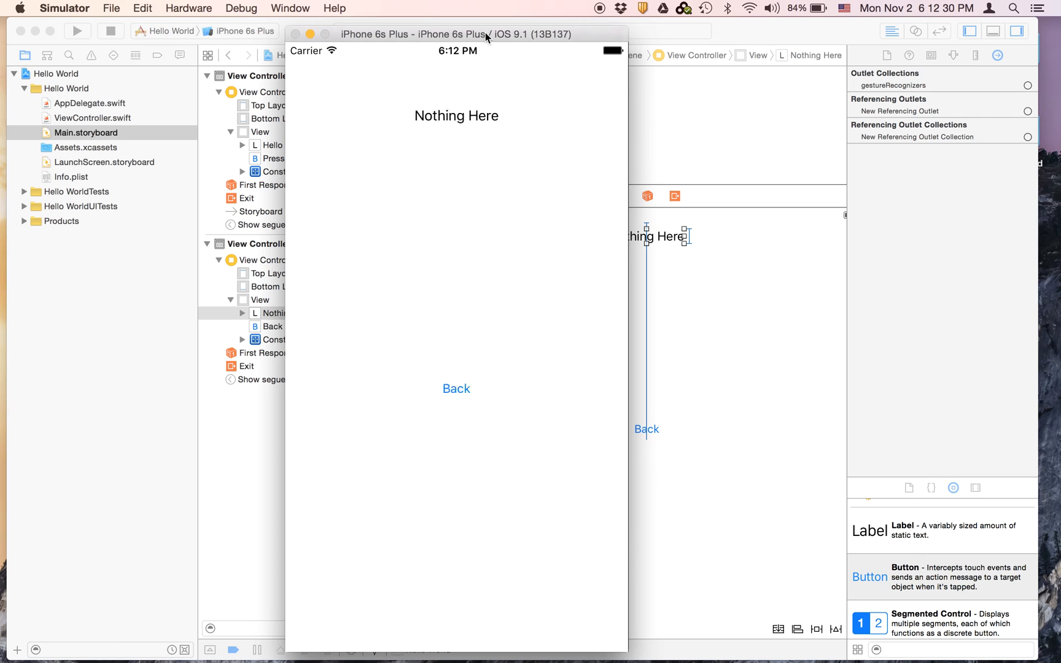
left_click(455, 388)
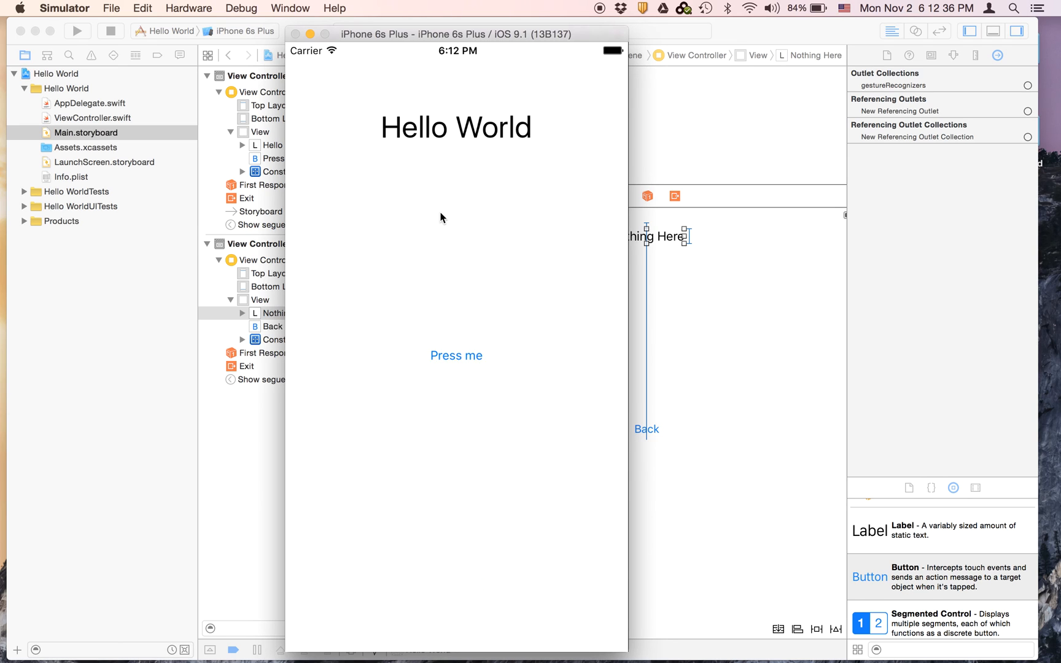
left_click(455, 355)
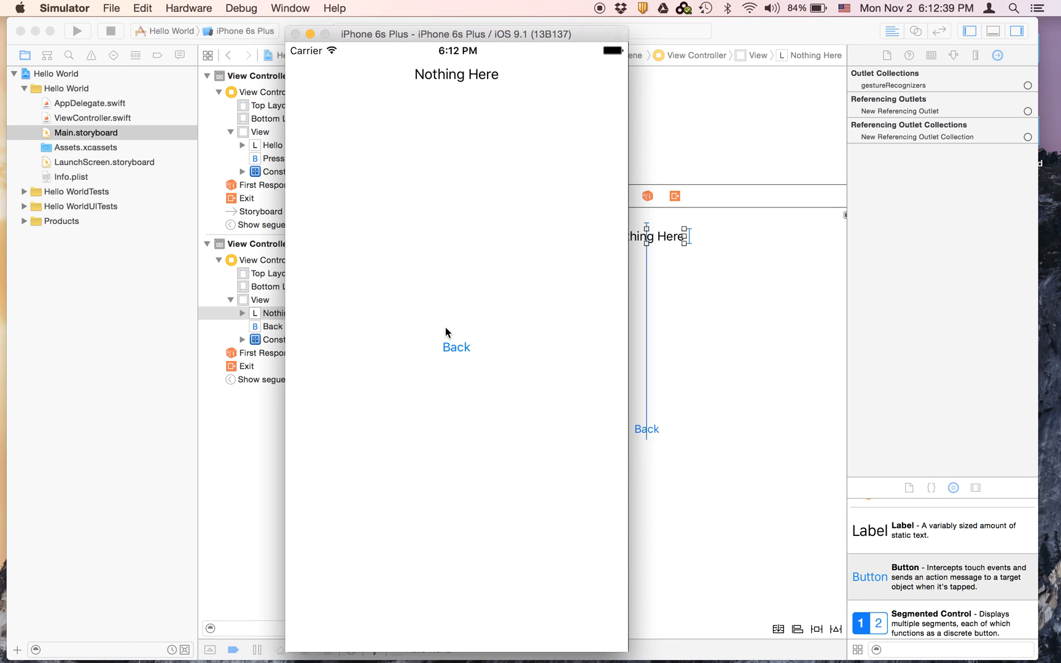
left_click(455, 348)
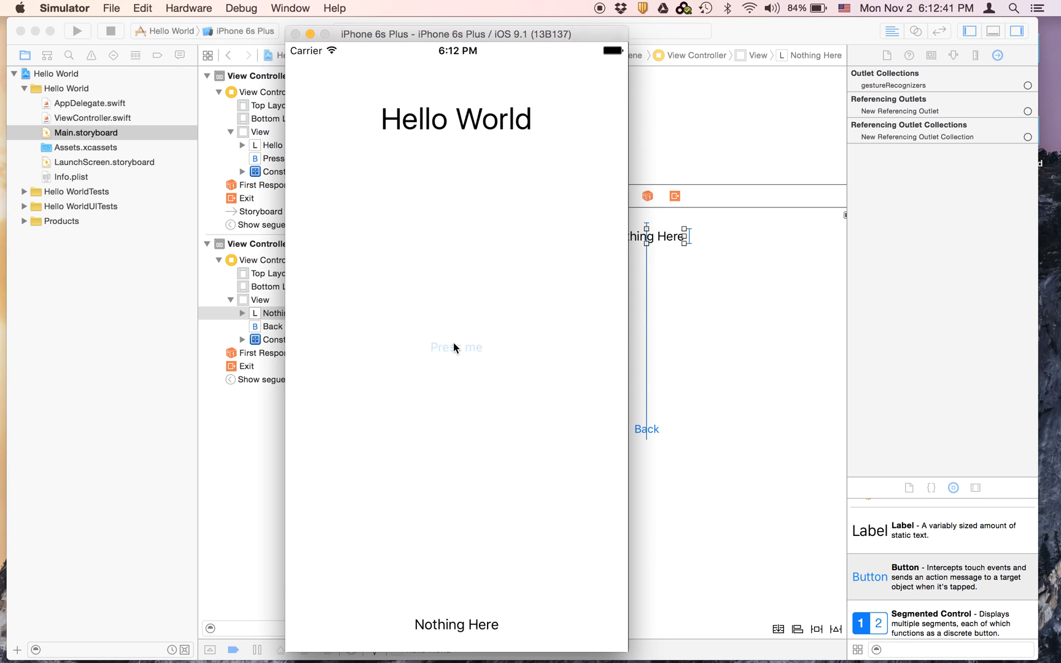